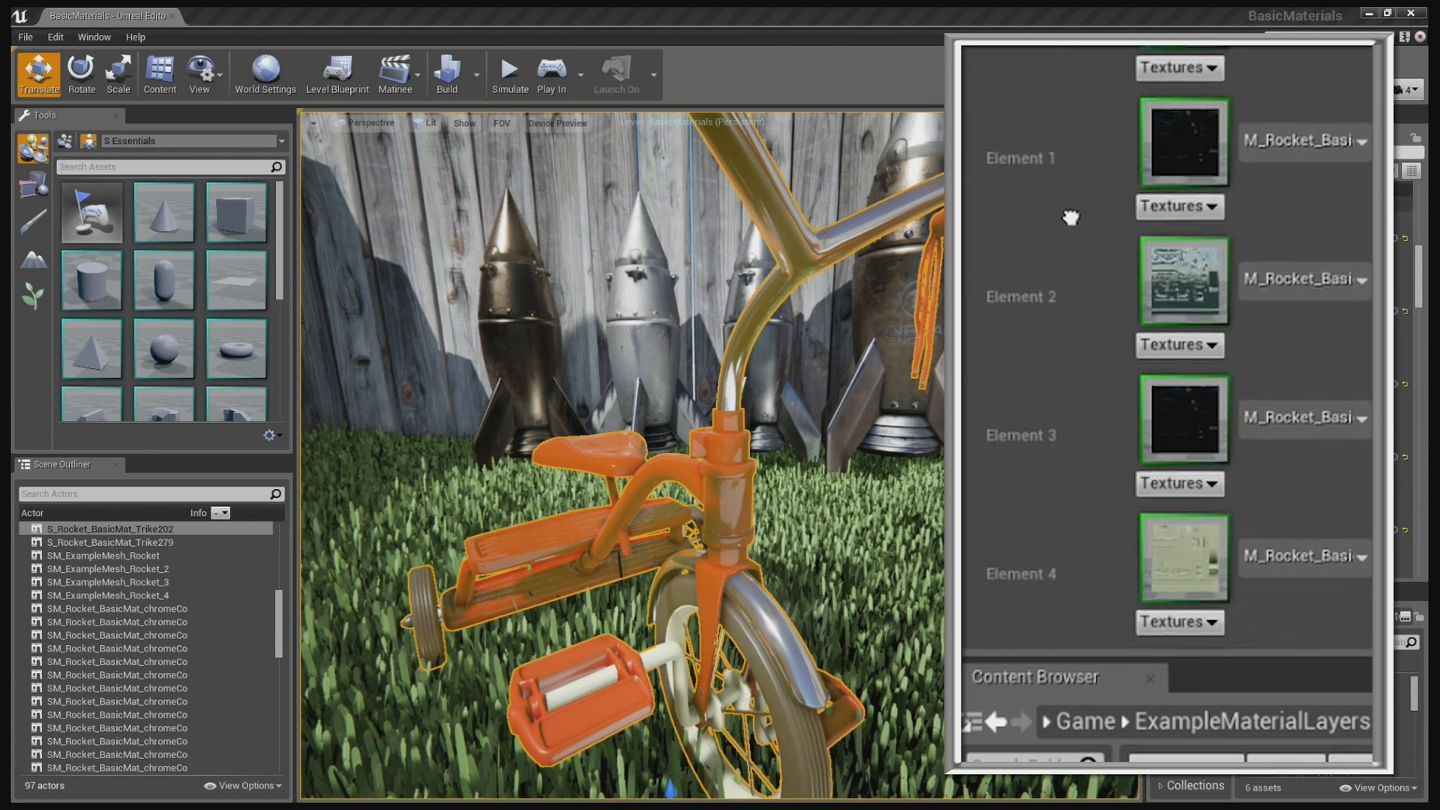
Step: Create a new Material asset in the Content Browser named TEst
scroll(down, 3)
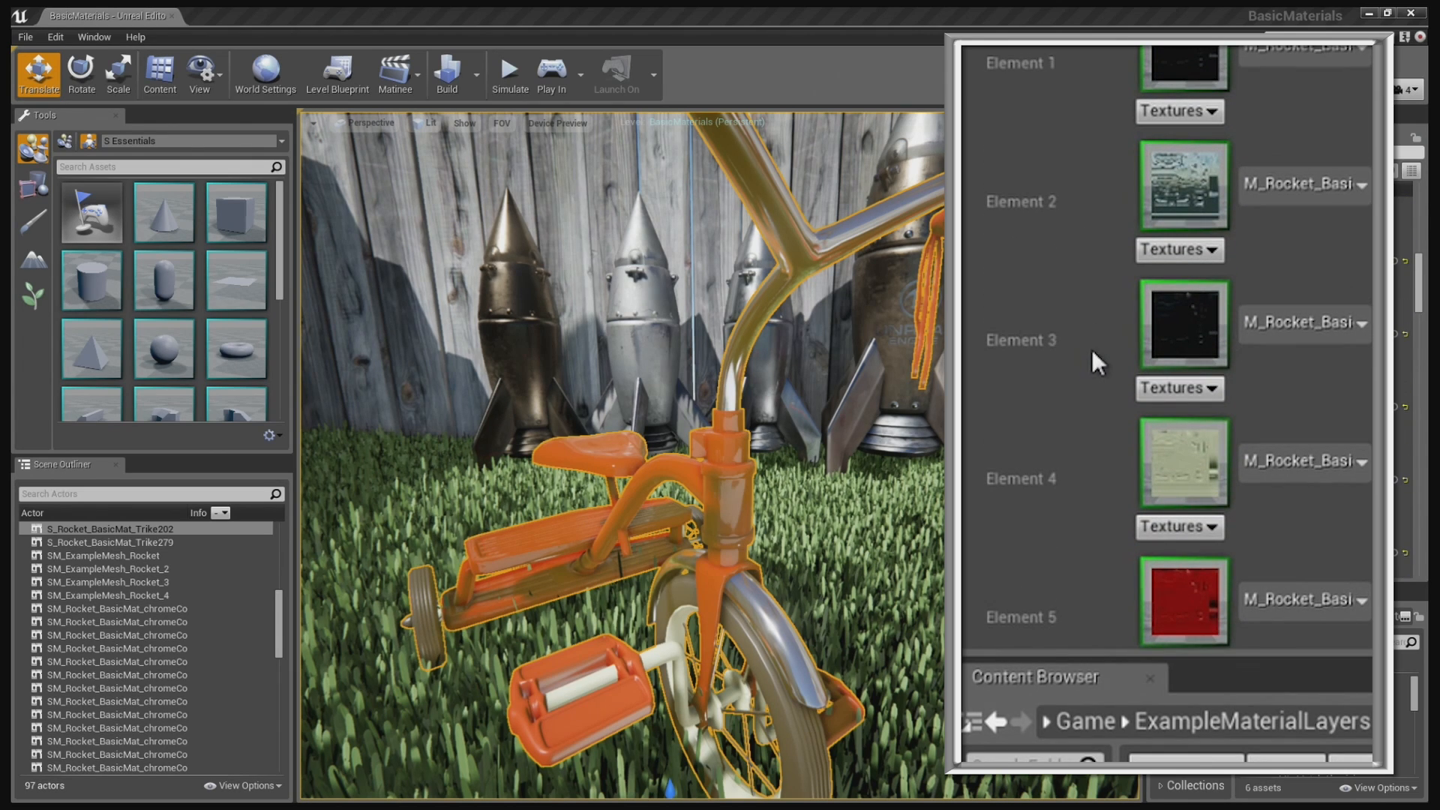
mouse_move(1175, 135)
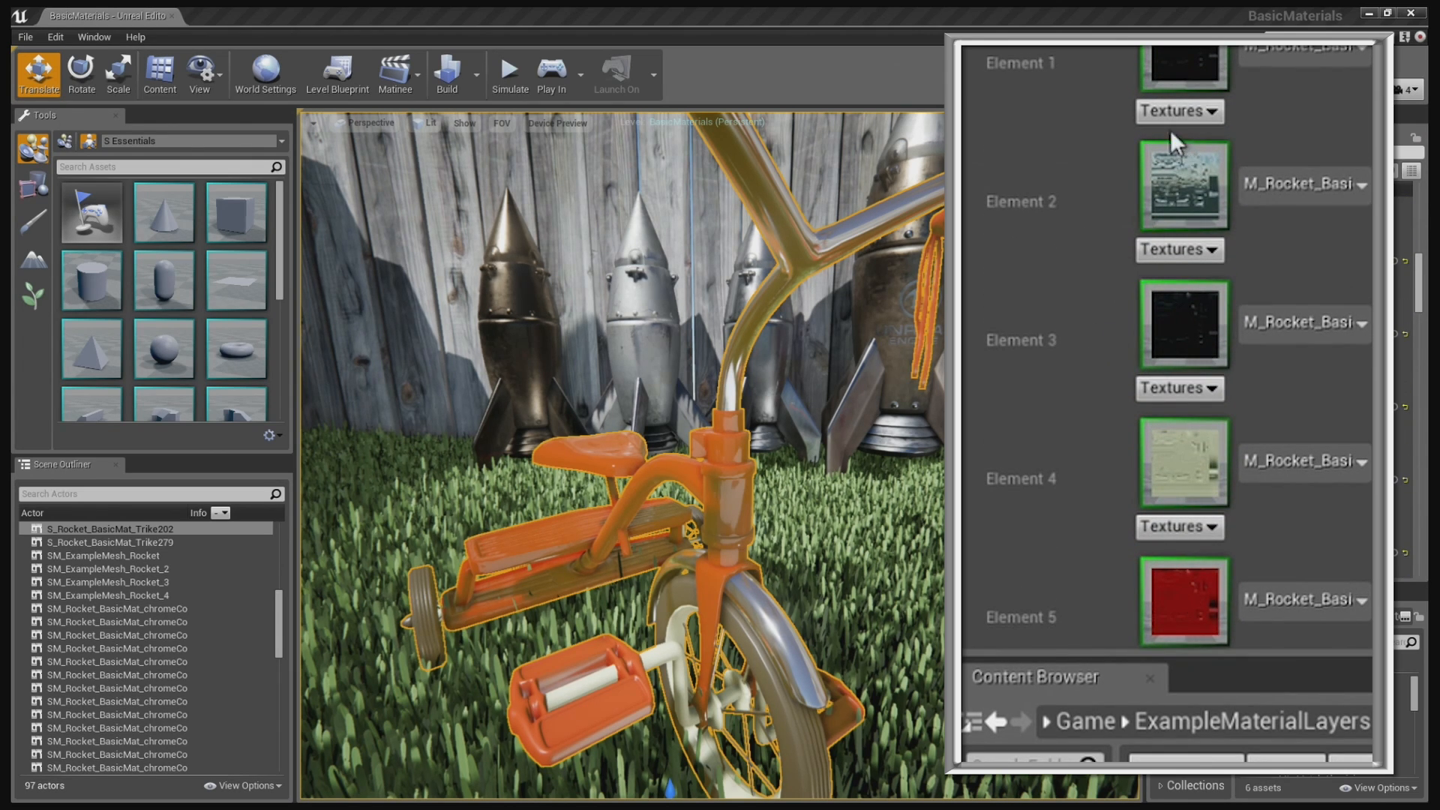
mouse_move(1185, 320)
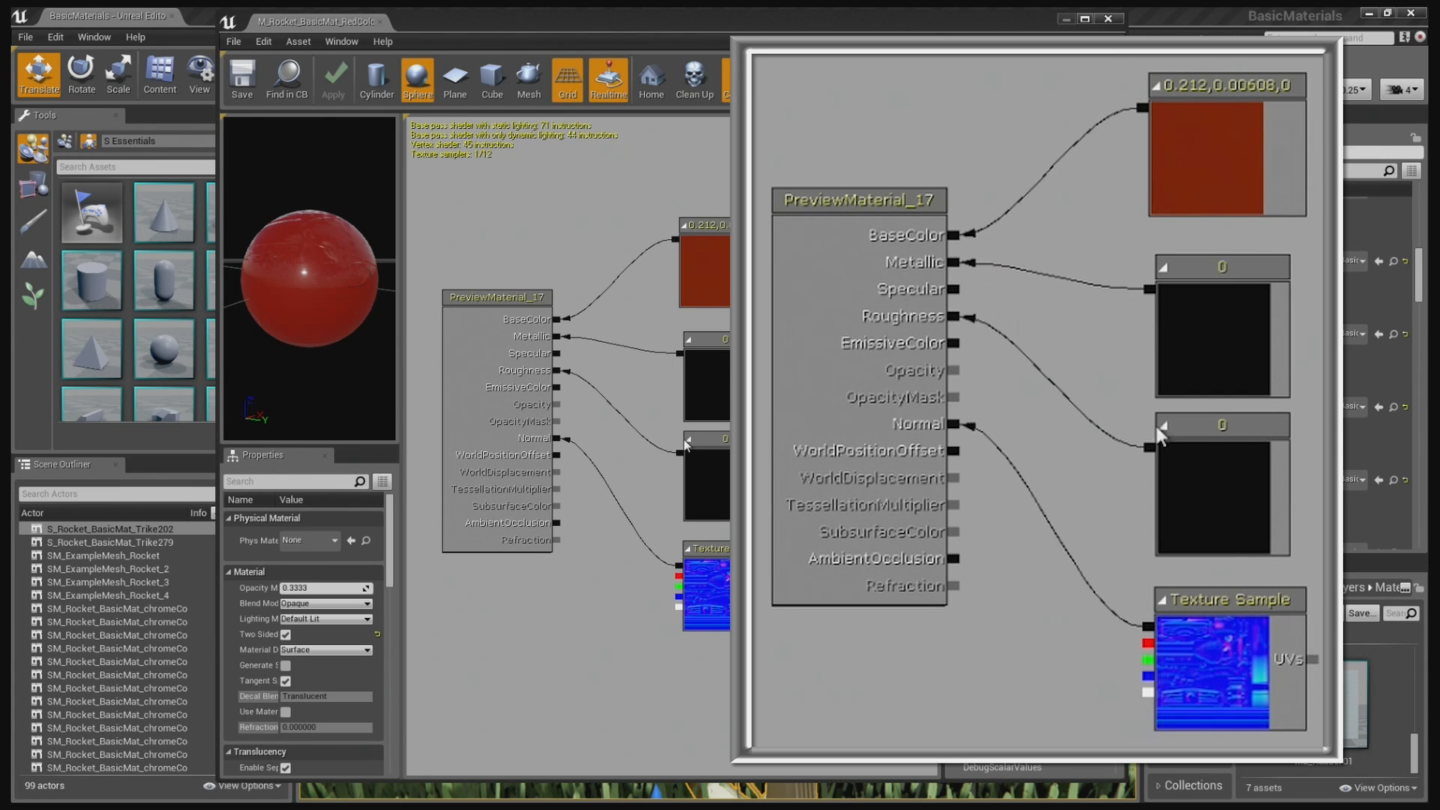
mouse_move(1228, 655)
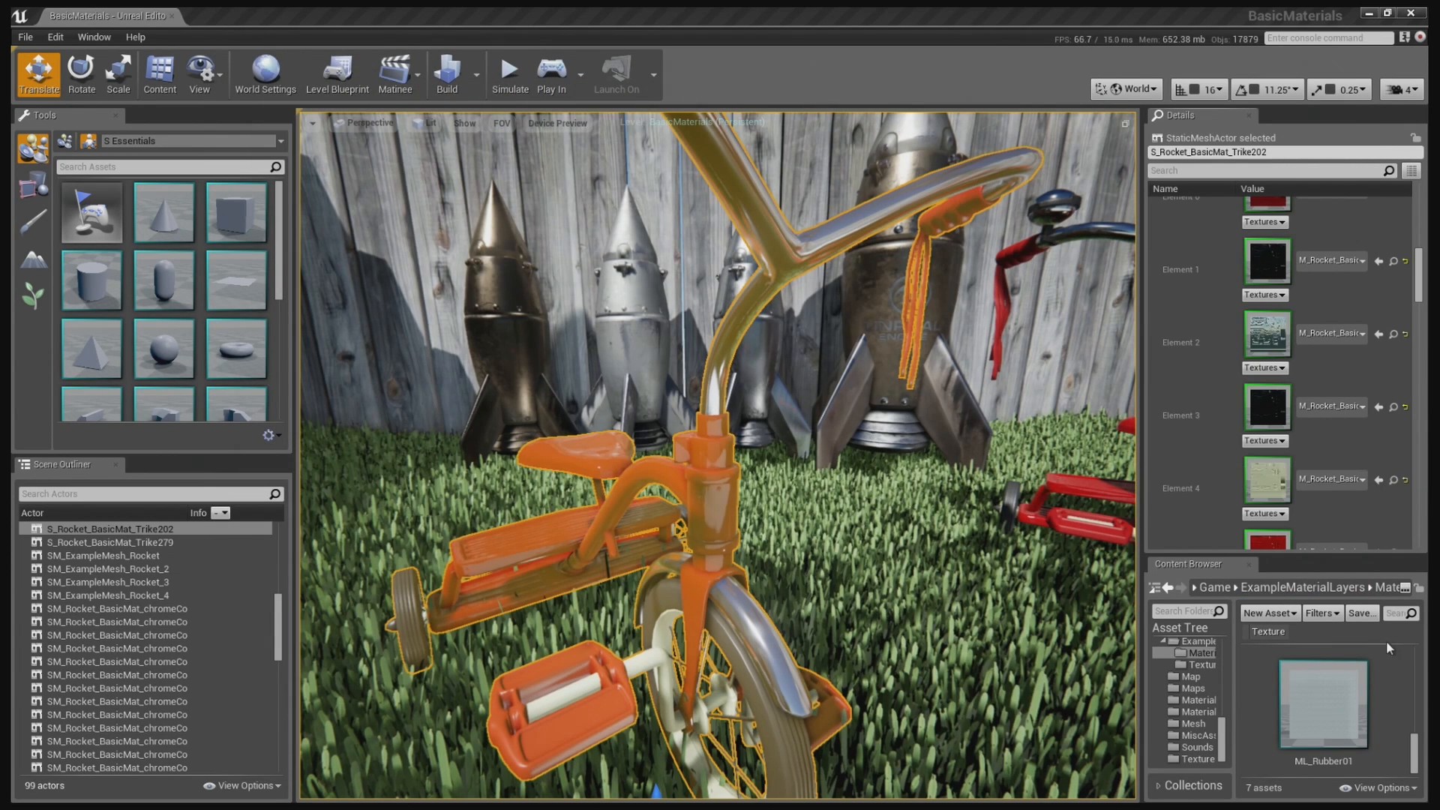
click(1268, 613)
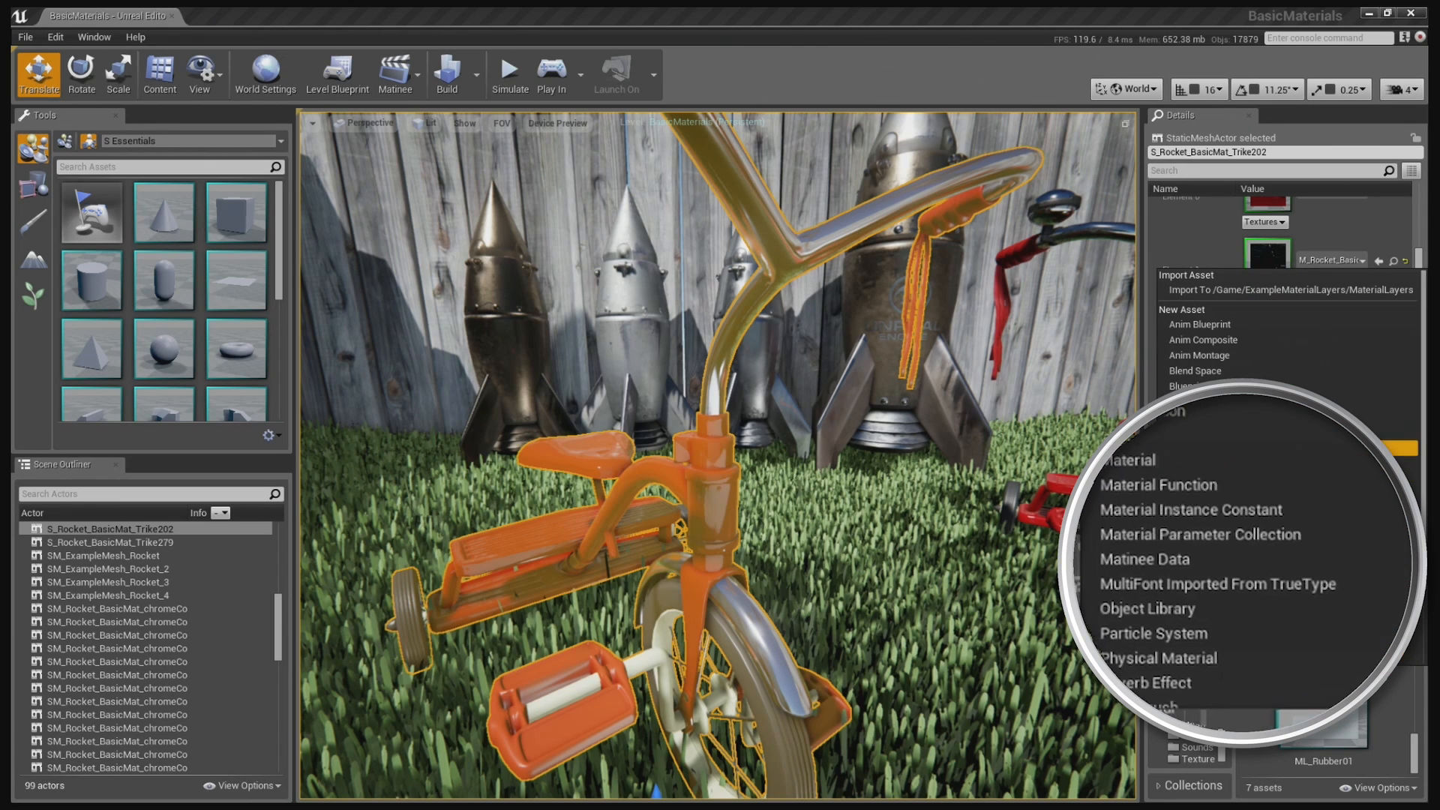
click(1129, 461)
text(TEst)
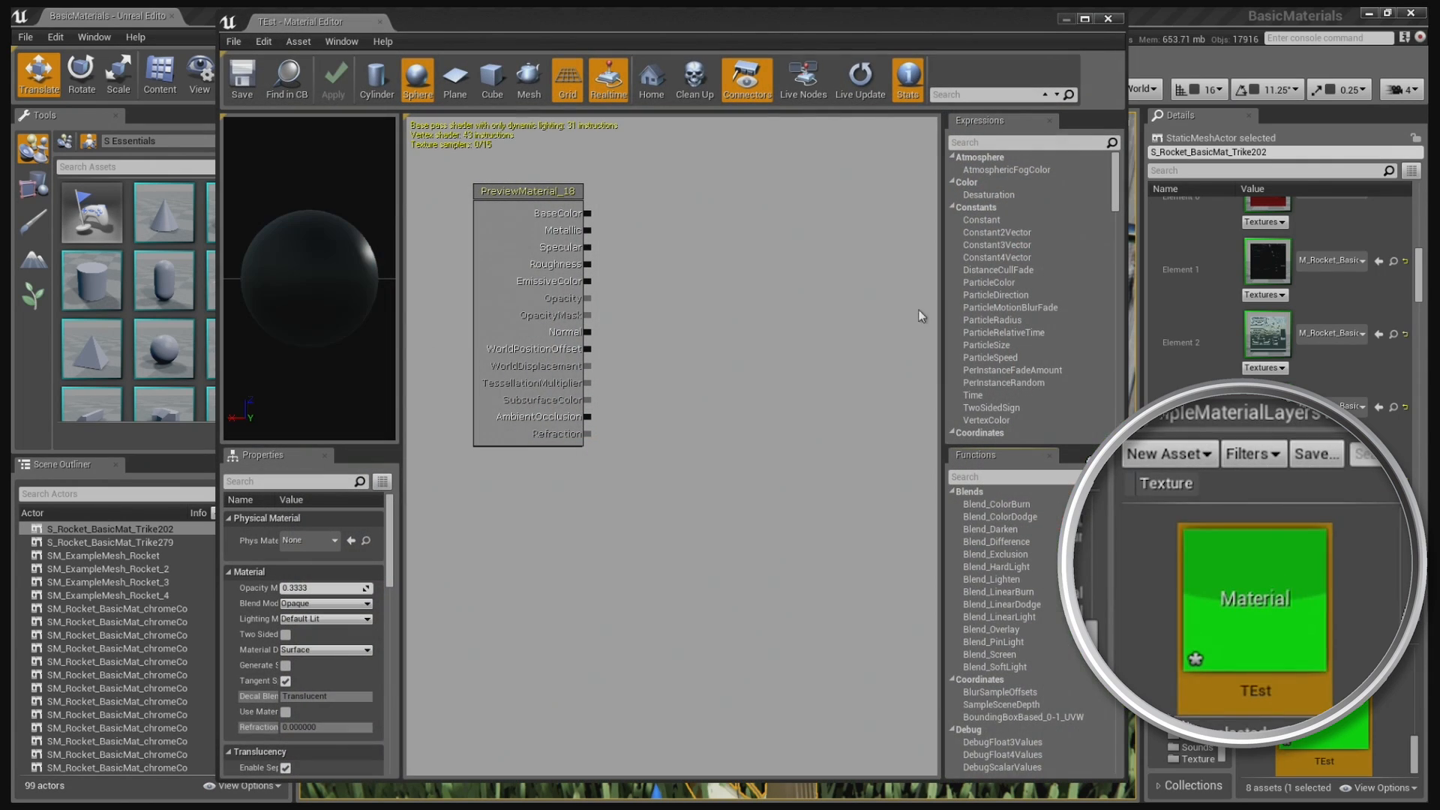
Step: Add a Constant3Vector orange-red colour and zero Metallic/Roughness constants, then close TEst
right_click(666, 197)
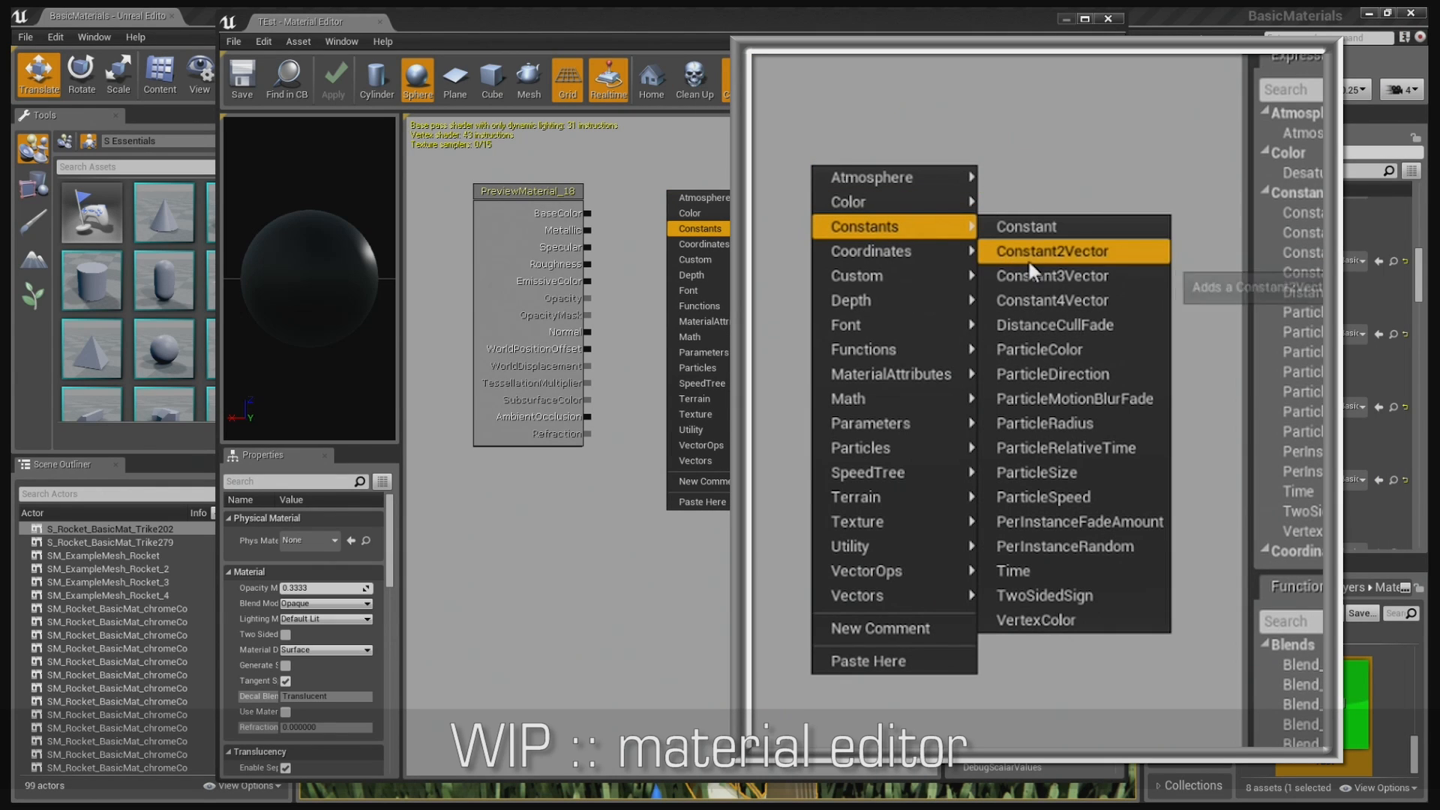
click(1050, 252)
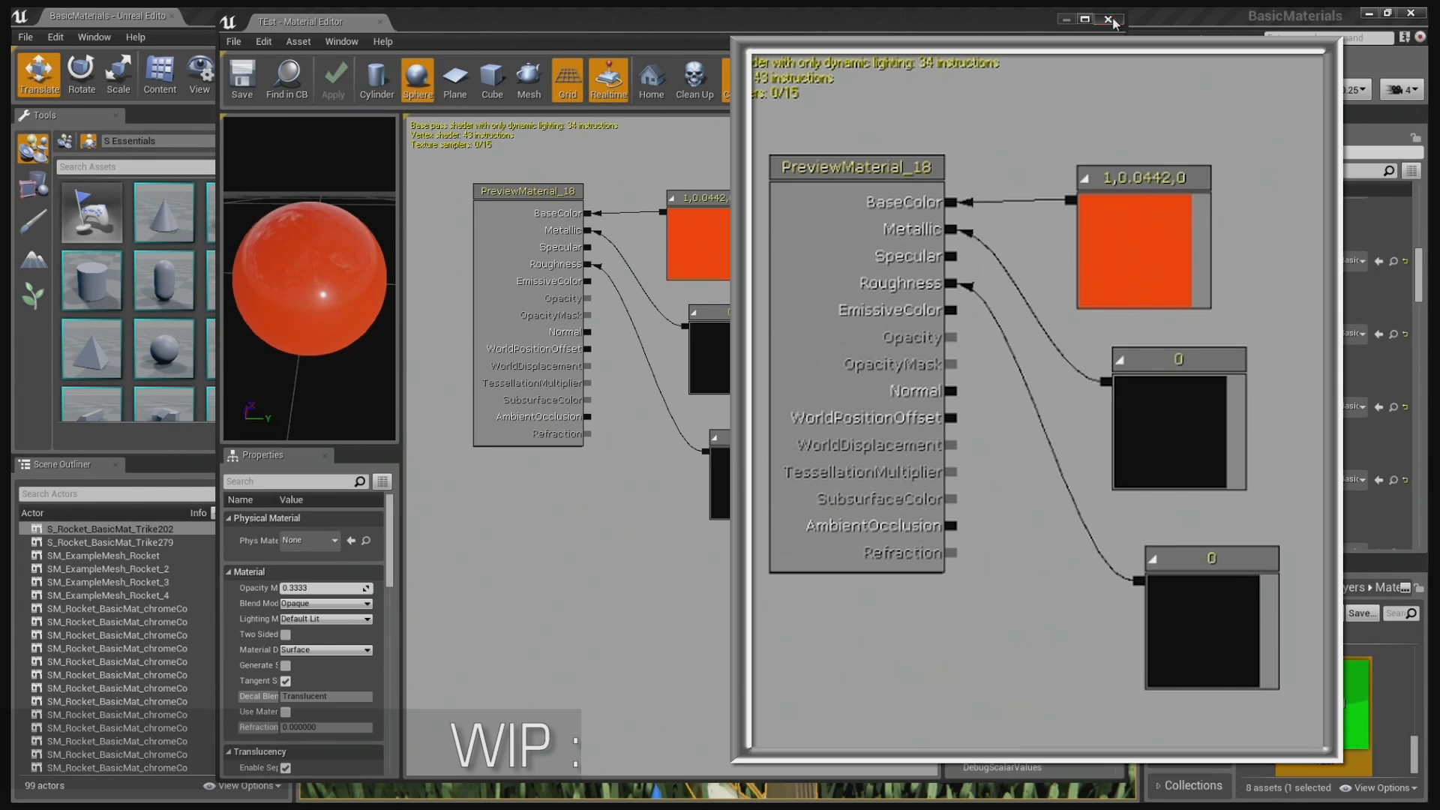
click(1108, 19)
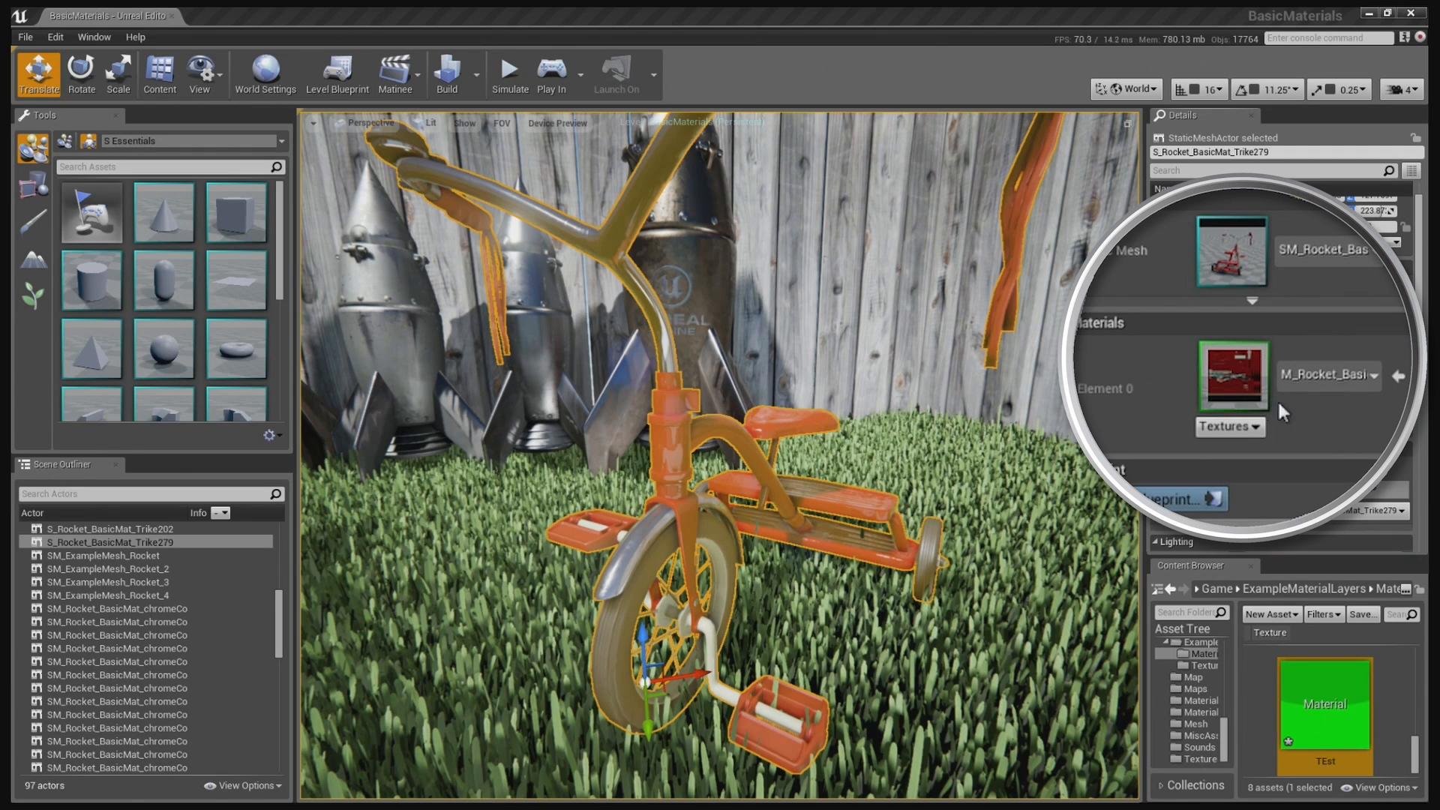
Step: Open the second tricycle's layered material from its Element 0 slot
double_click(1230, 377)
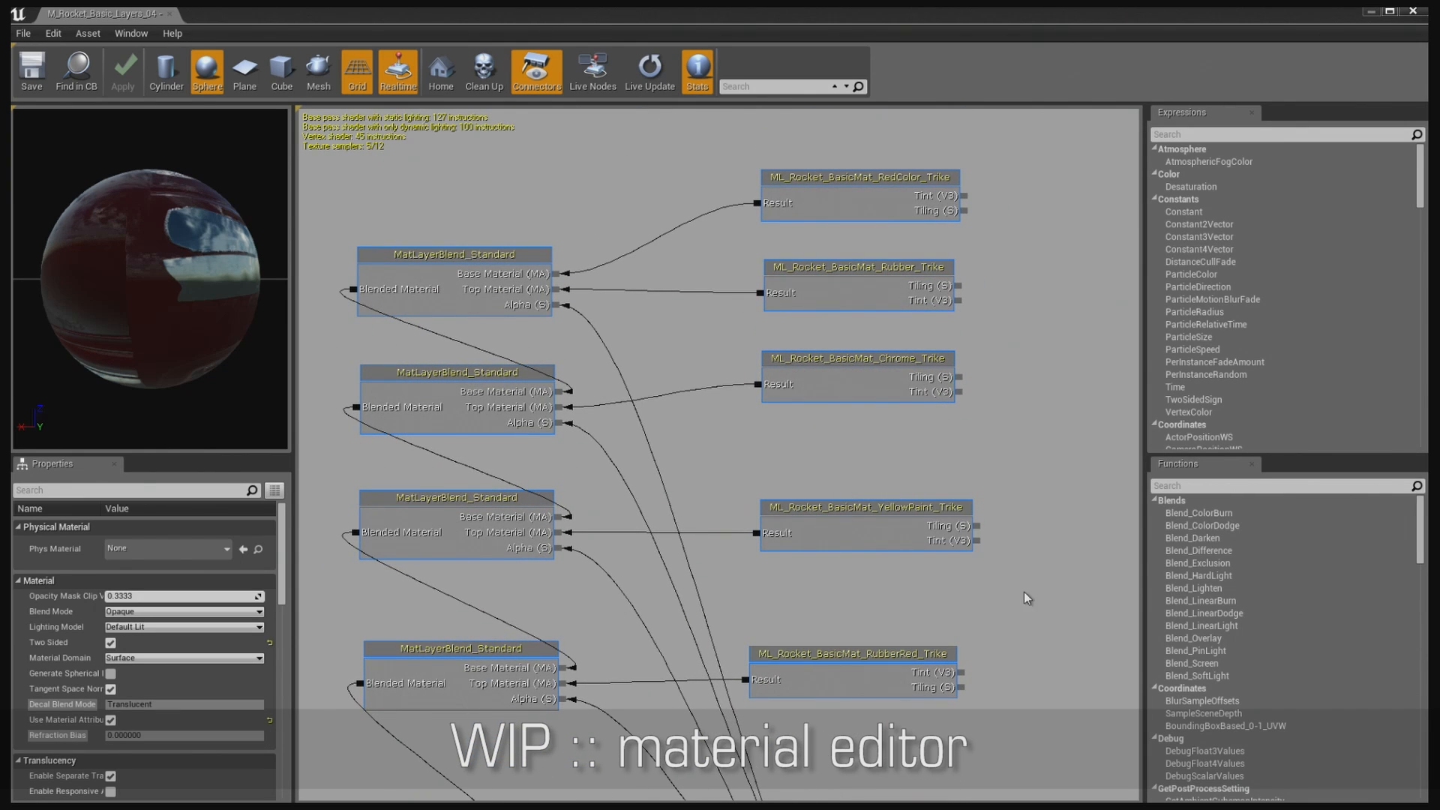
scroll(down, 3)
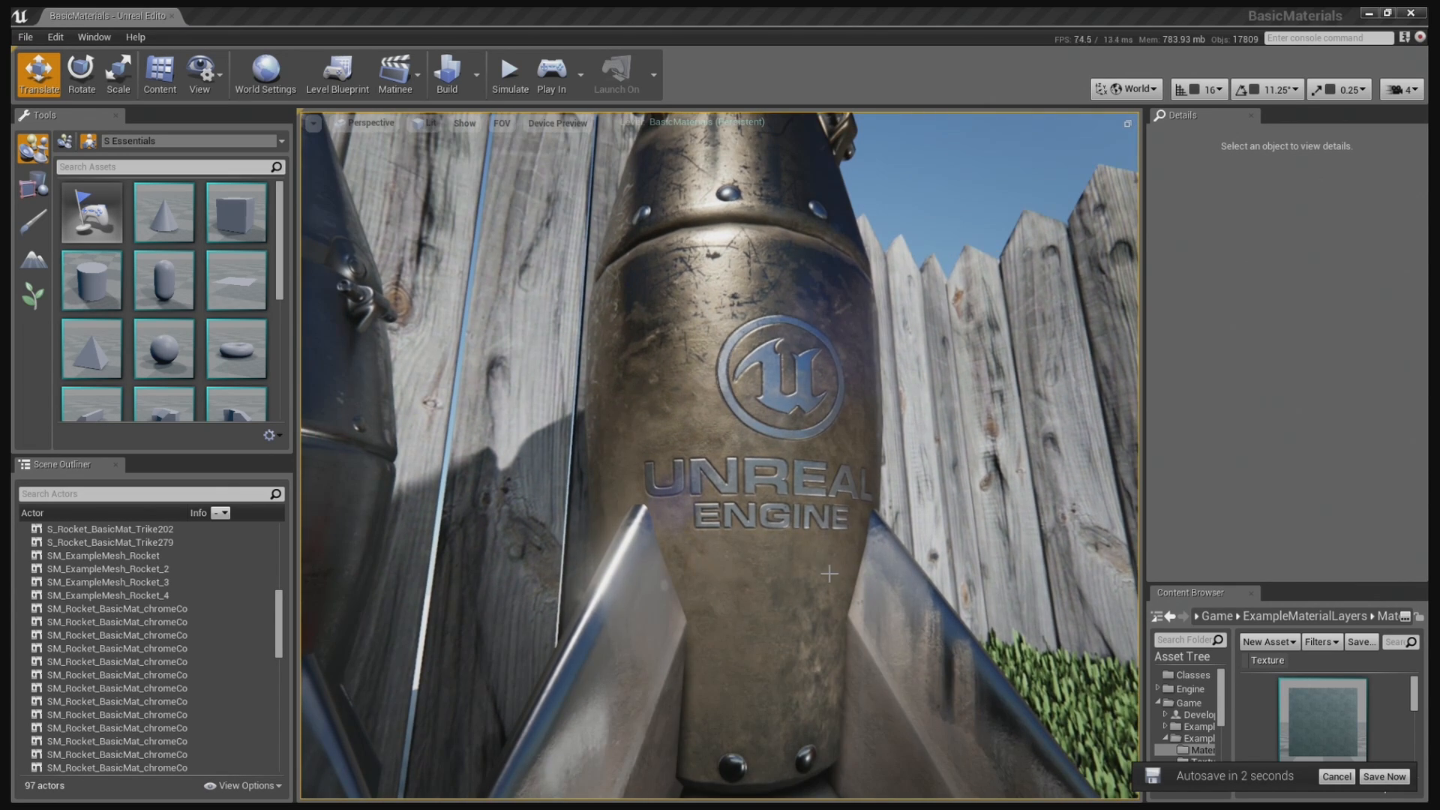
Step: Switch the viewport view mode from Lit to Wireframe
click(429, 123)
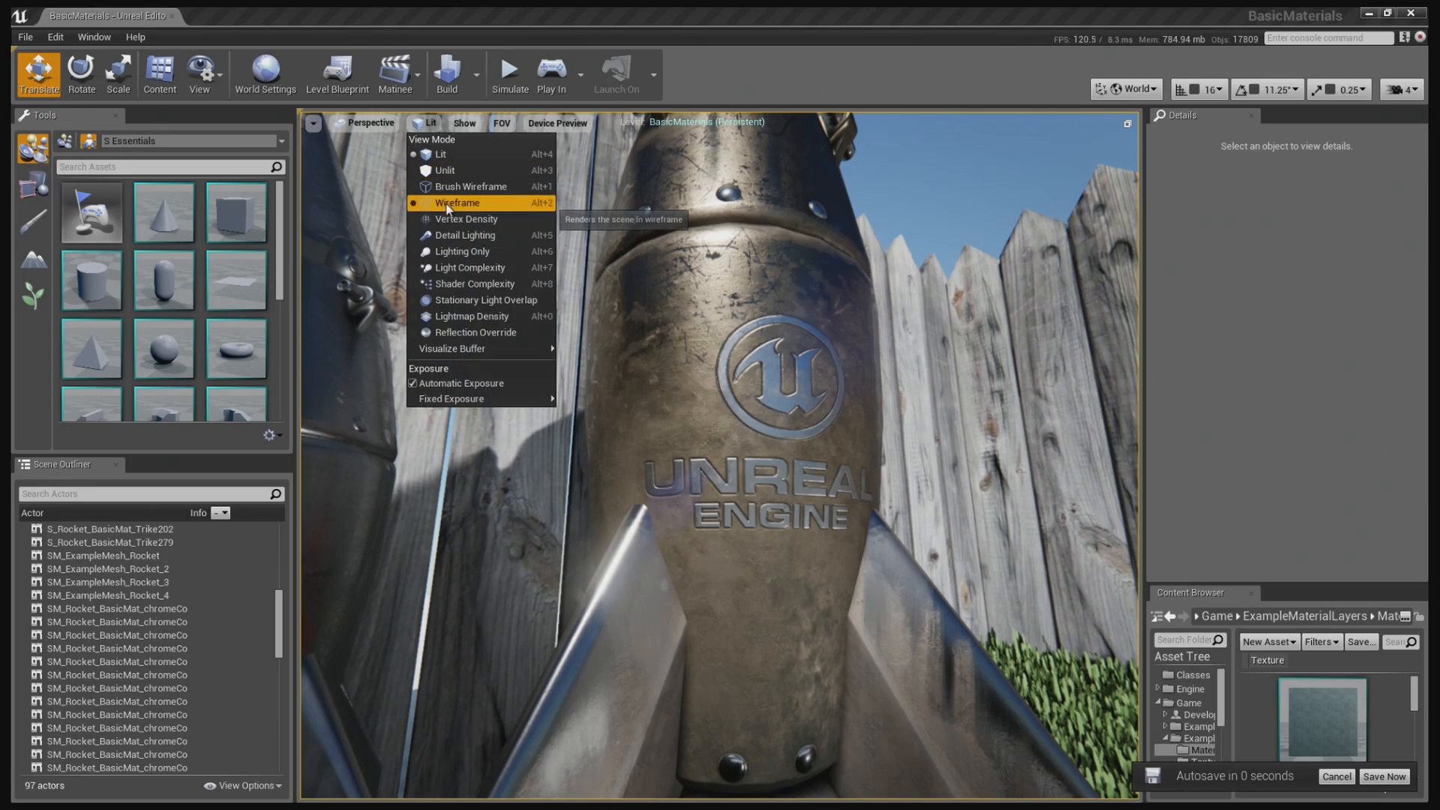
click(456, 202)
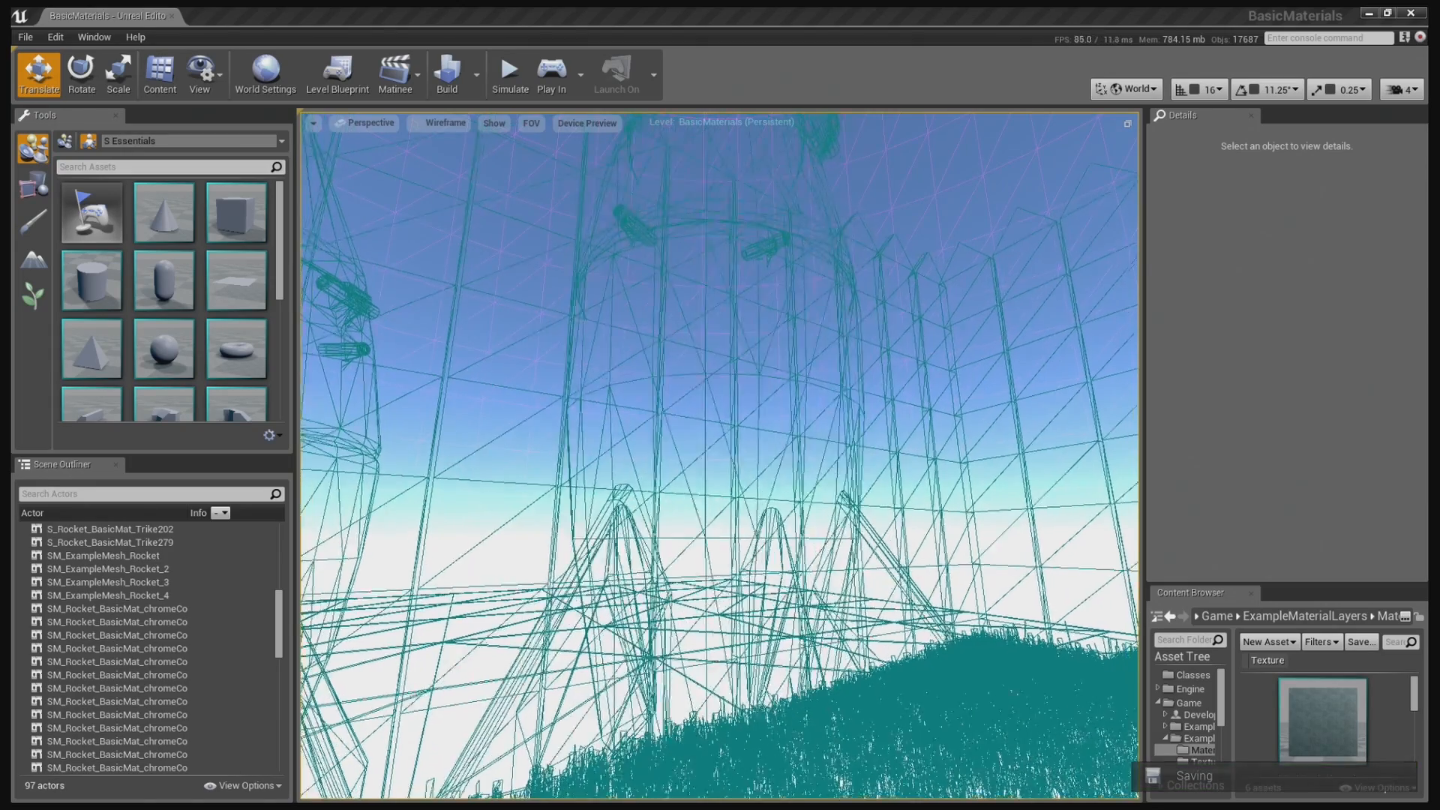